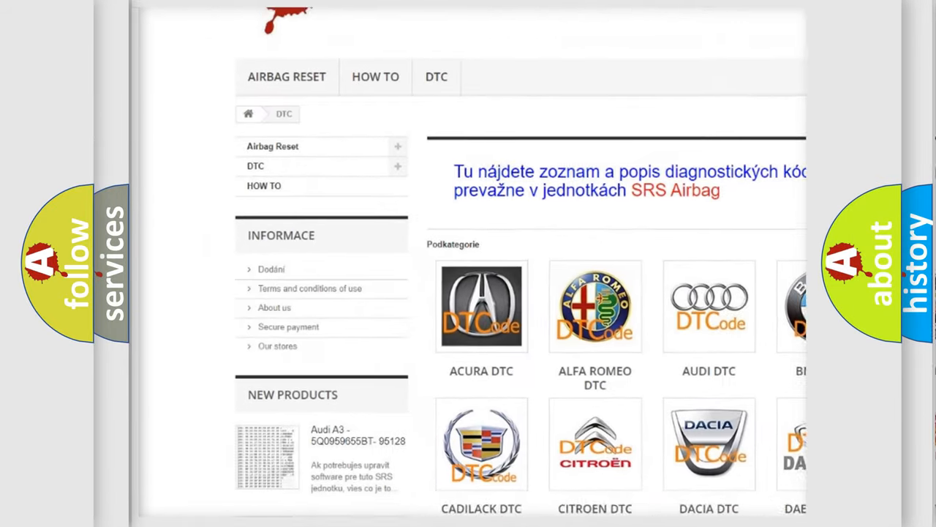
{"action": "scroll", "scroll_direction": "down", "scroll_amount": 3}
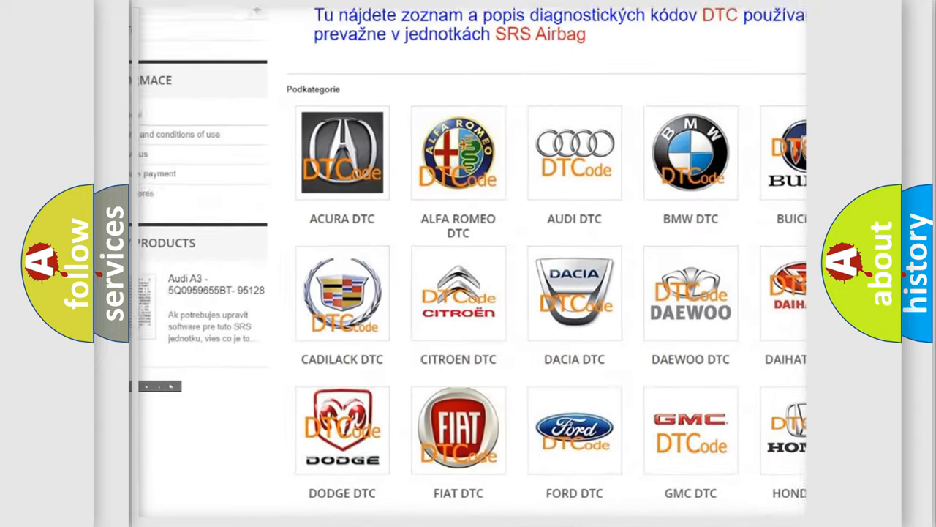
{"action": "scroll", "scroll_direction": "down", "scroll_amount": 3}
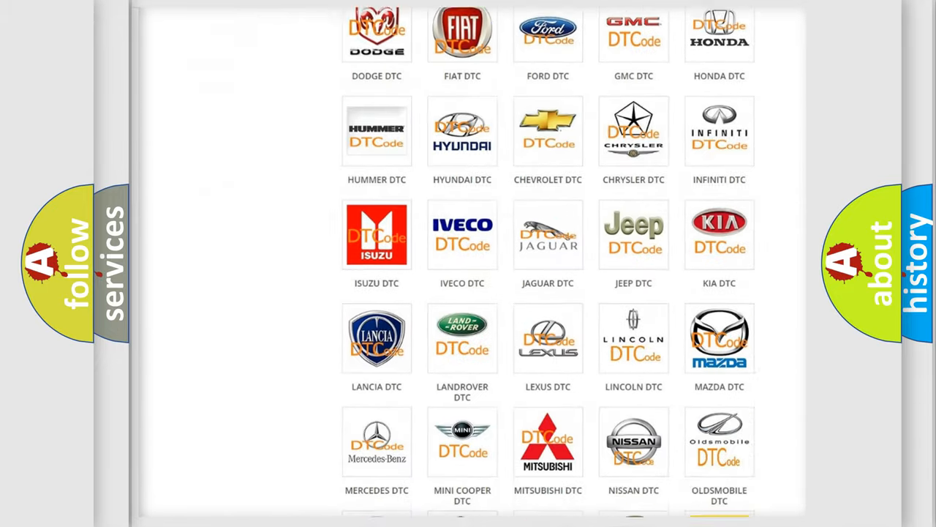
{"action": "scroll", "scroll_direction": "down", "scroll_amount": 3}
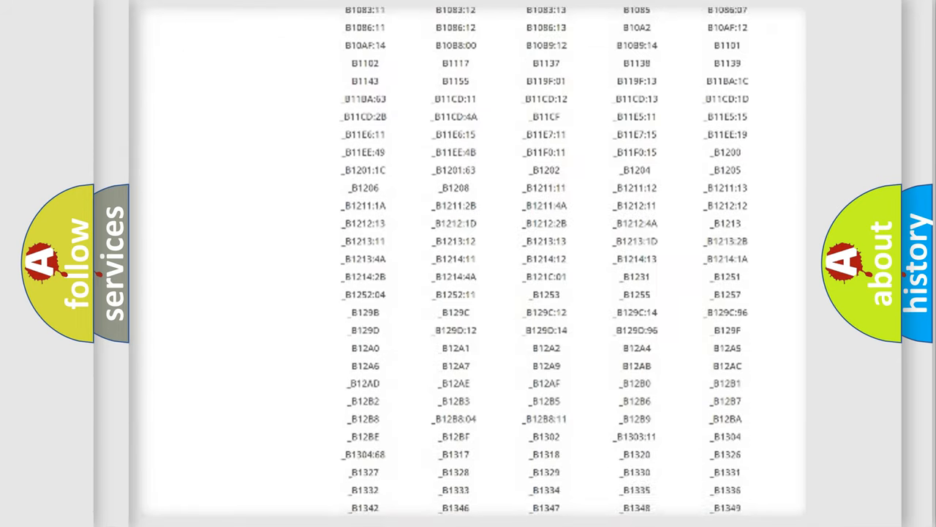
{"action": "scroll", "scroll_direction": "down", "scroll_amount": 3}
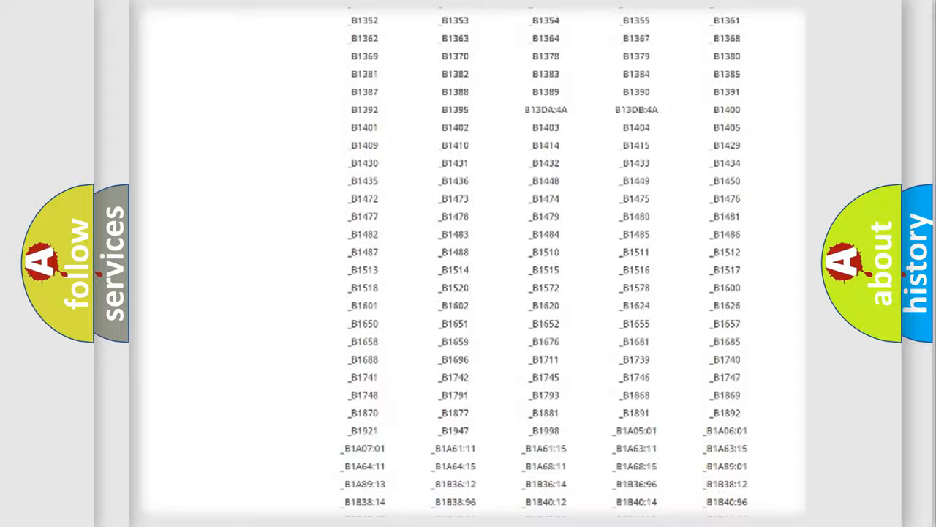